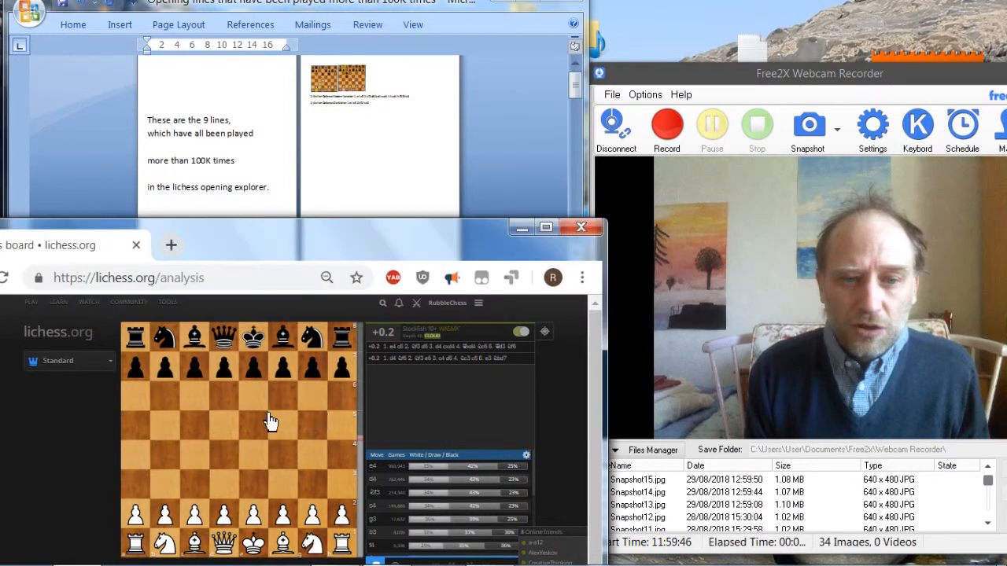
mouse_move(381, 274)
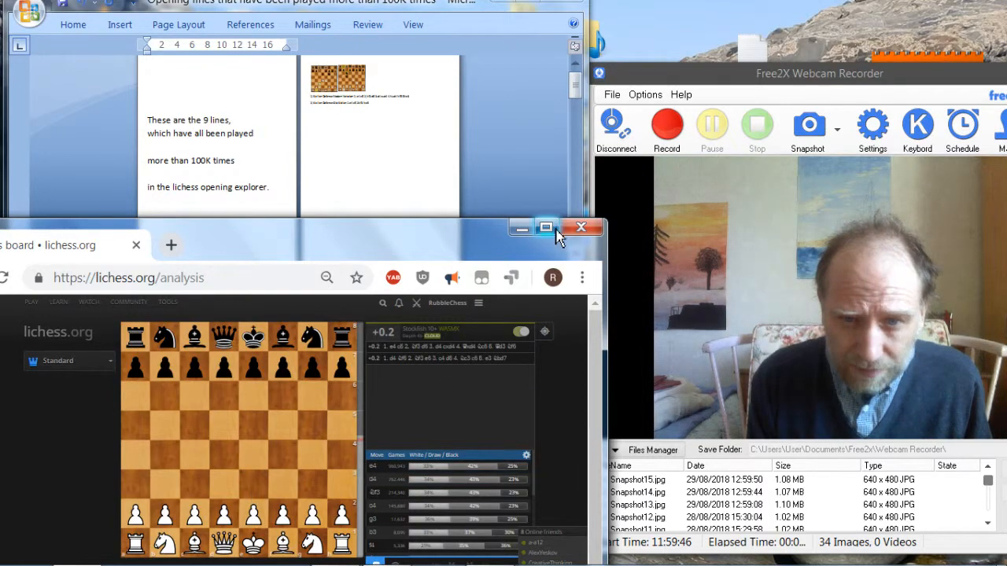
Enlarge the Word document window in several stages.
left_click(546, 227)
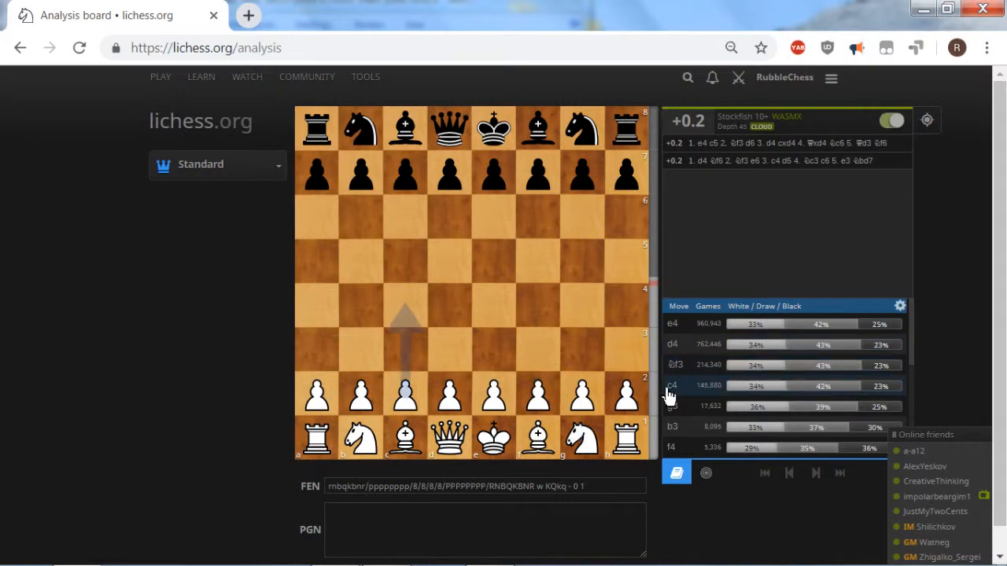
mouse_move(724, 397)
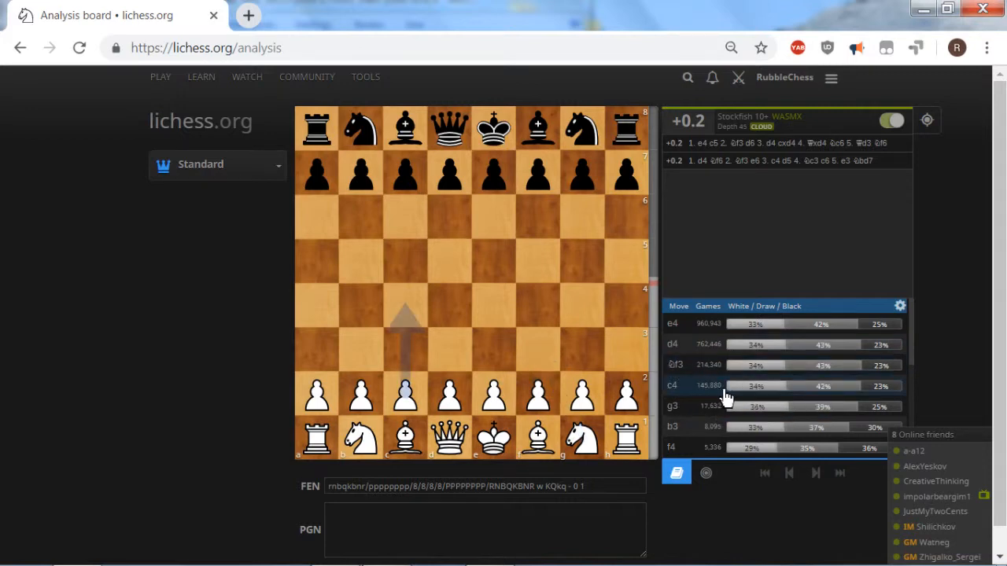
mouse_move(708, 407)
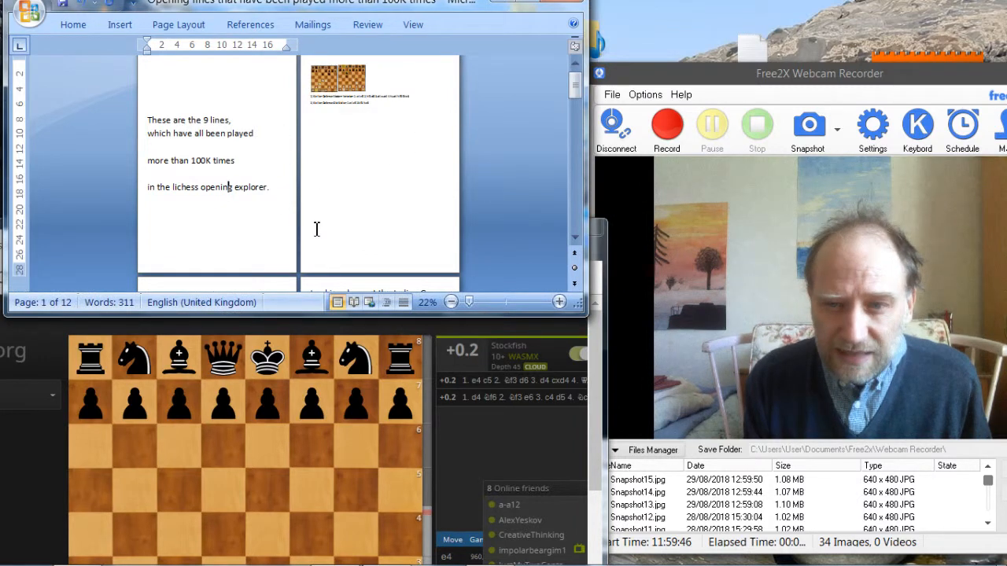
left_click(559, 315)
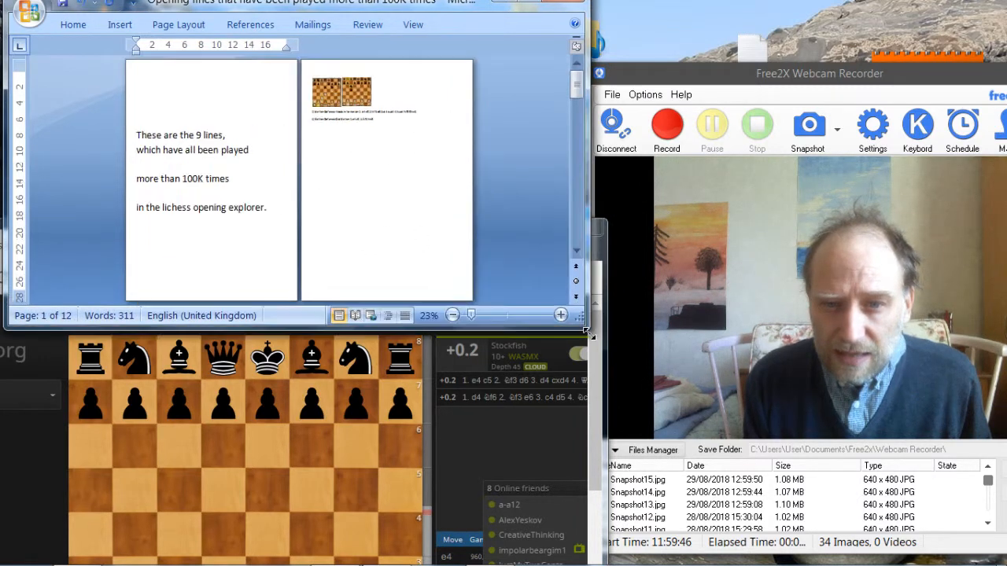
left_click(560, 315)
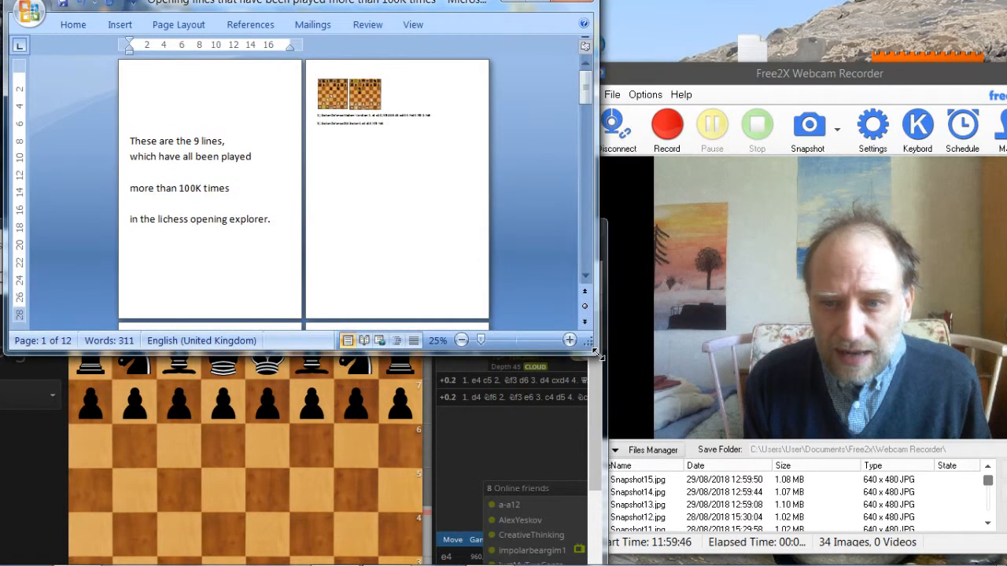
left_click(568, 340)
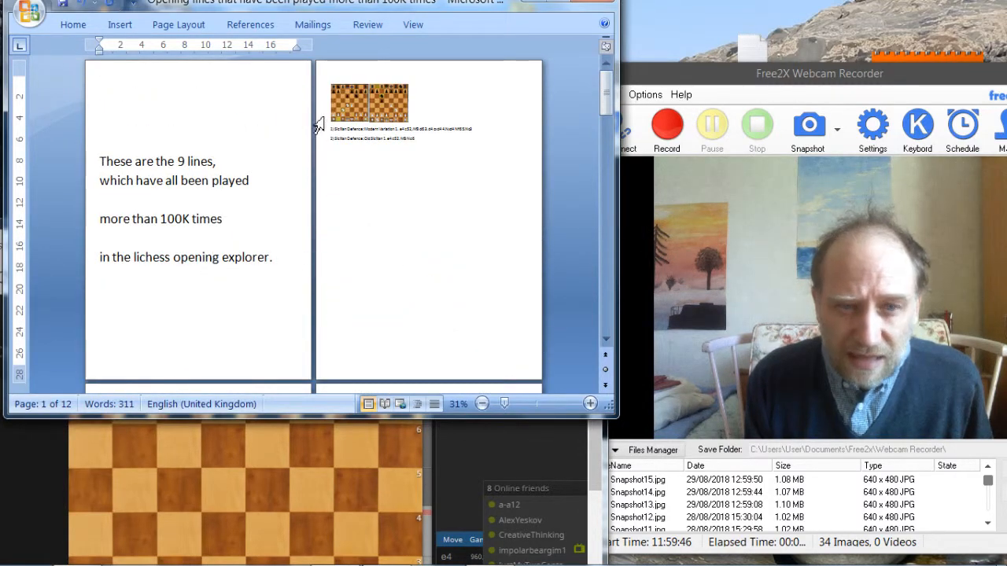
Zoom the page to 100% and scroll through the diagrams and move lines.
left_click(413, 24)
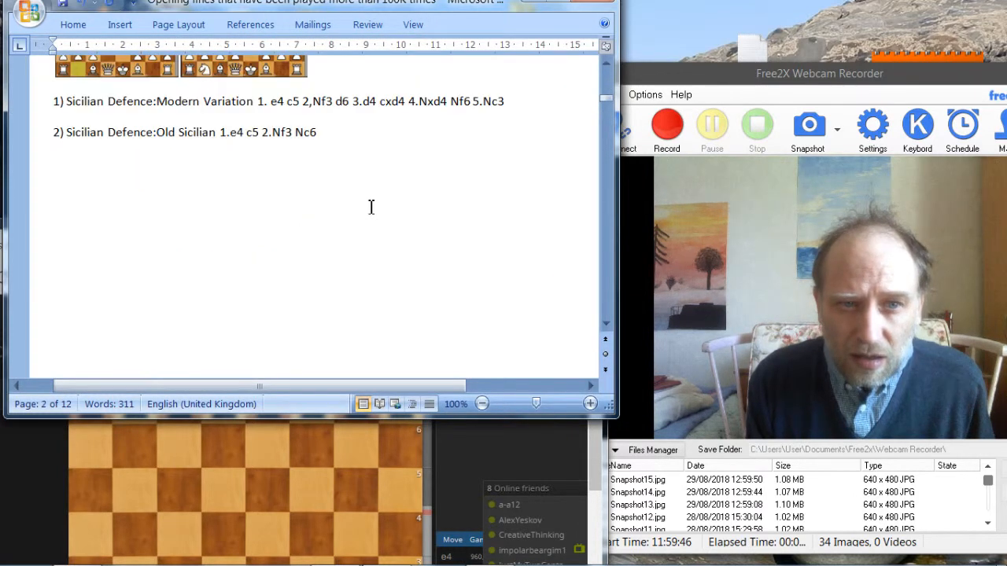
scroll("down", 3)
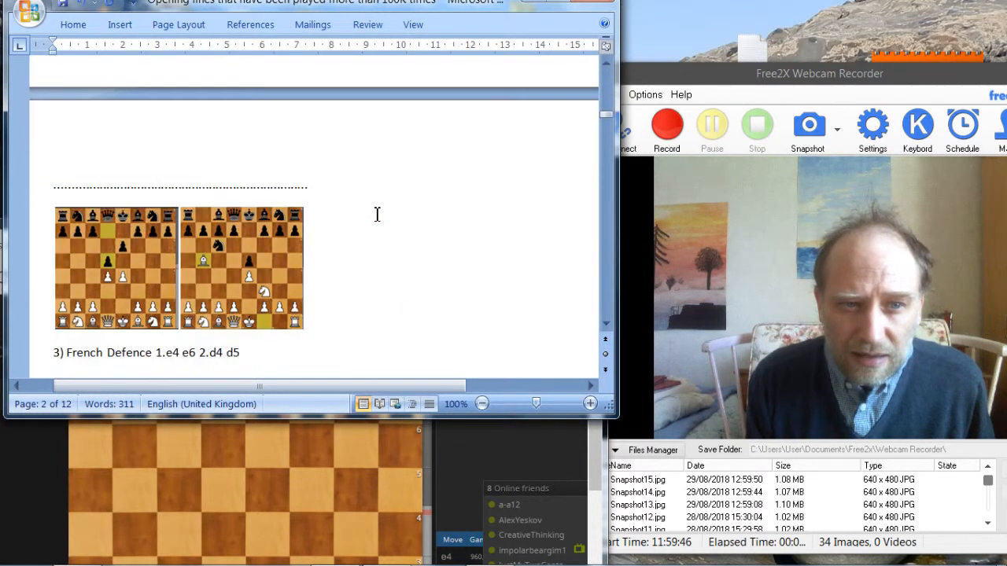
scroll("down", 3)
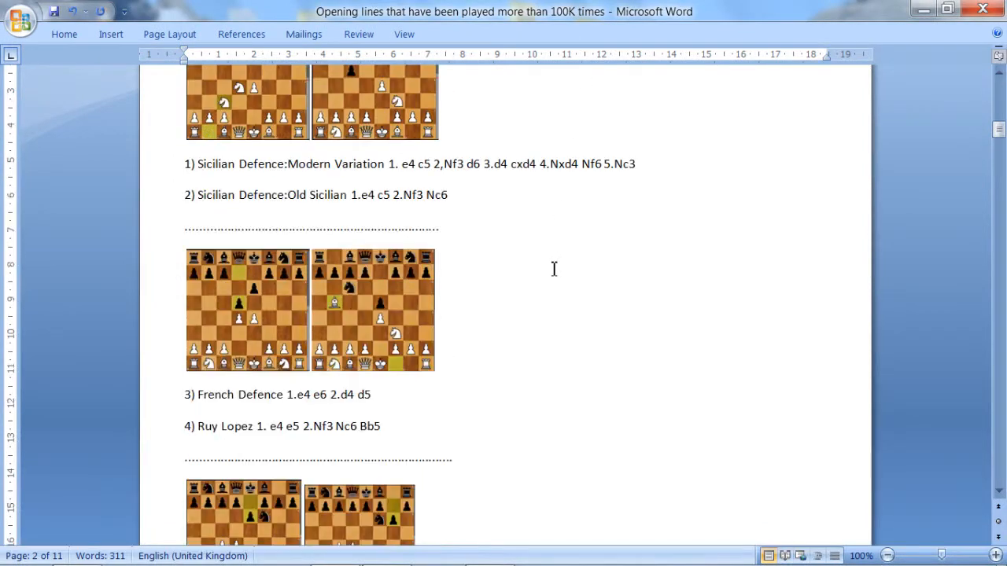
scroll("down", 3)
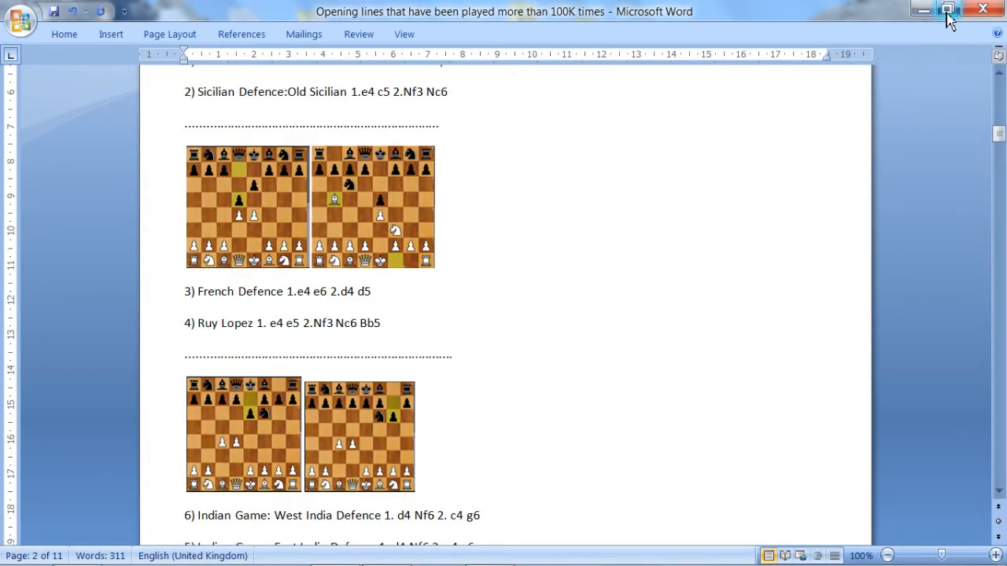
Restore the Word window and scroll to the Indian Game, Queens Gambit and Reti sections.
left_click(947, 9)
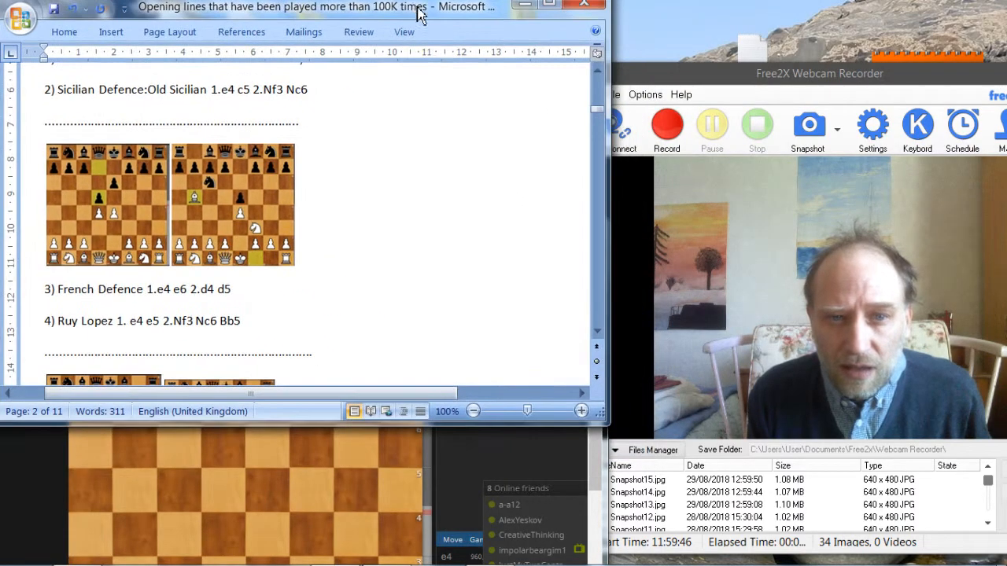
scroll("down", 3)
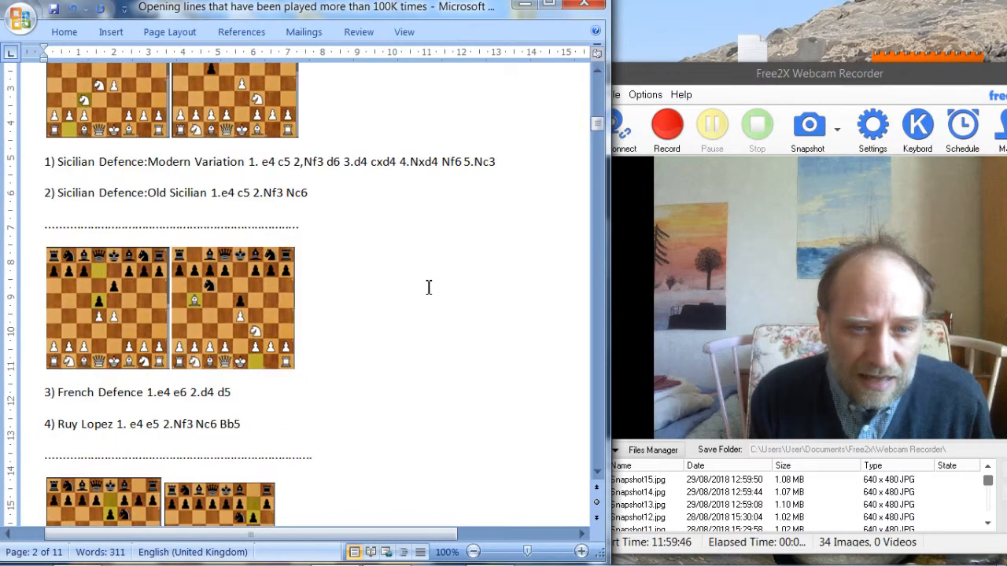
scroll("down", 3)
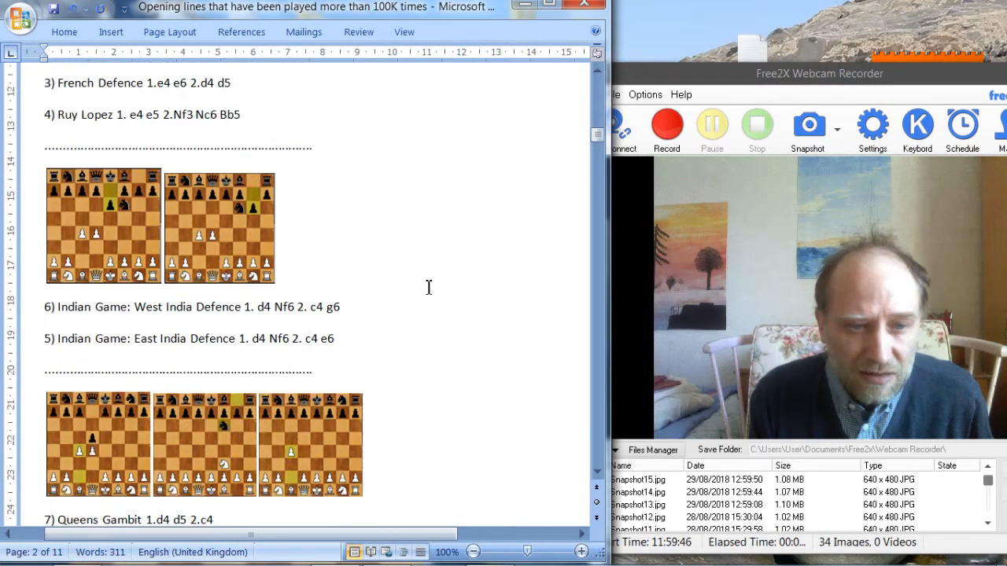
scroll("down", 3)
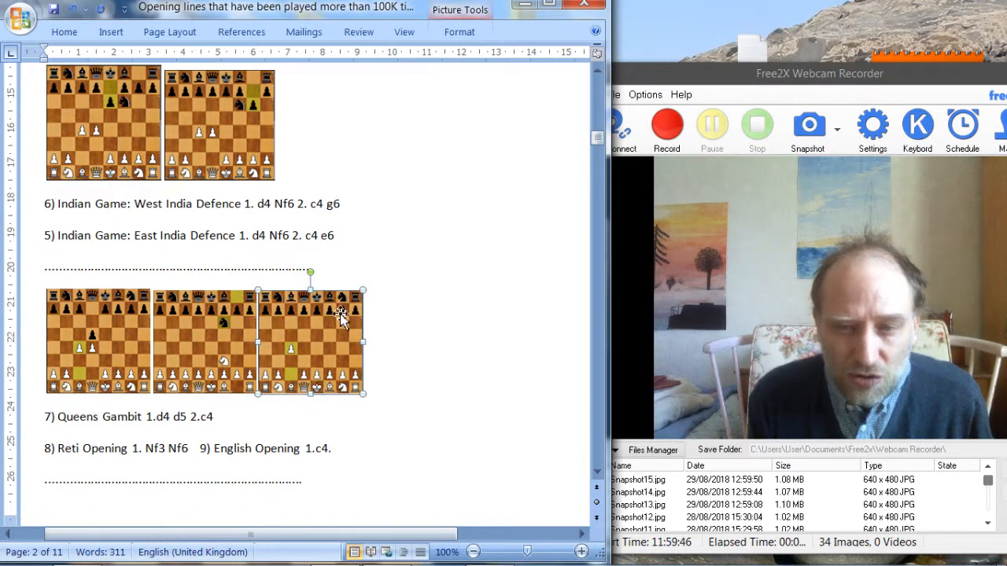
mouse_move(319, 352)
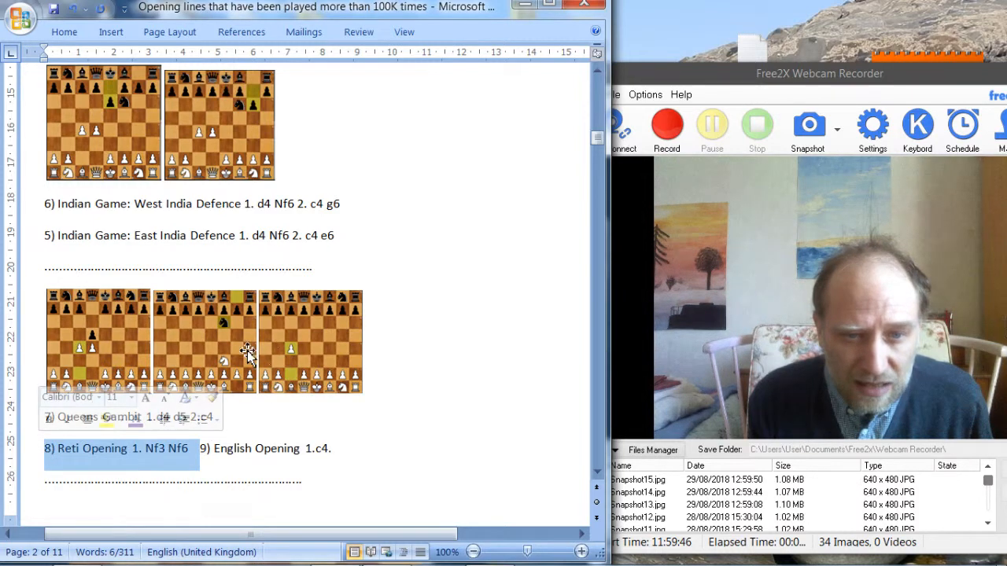
Resize the first Queens Gambit diagram, ending near its original size.
left_click(205, 342)
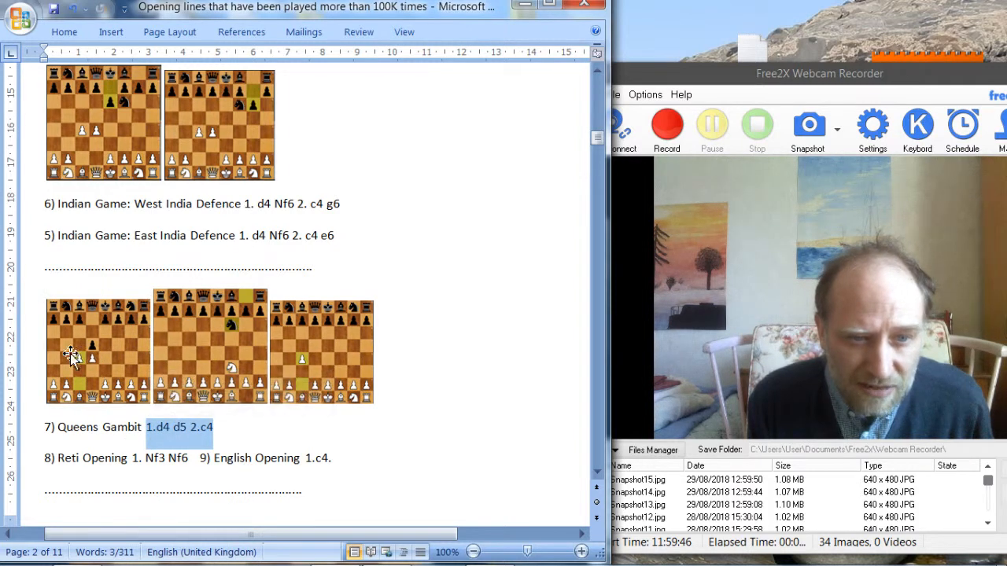
left_click(98, 351)
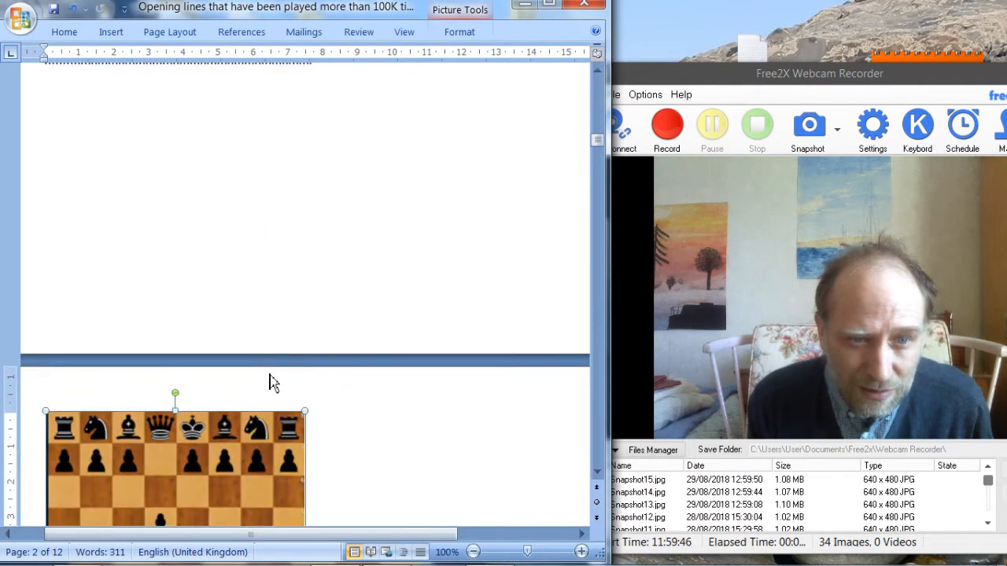
scroll("down", 3)
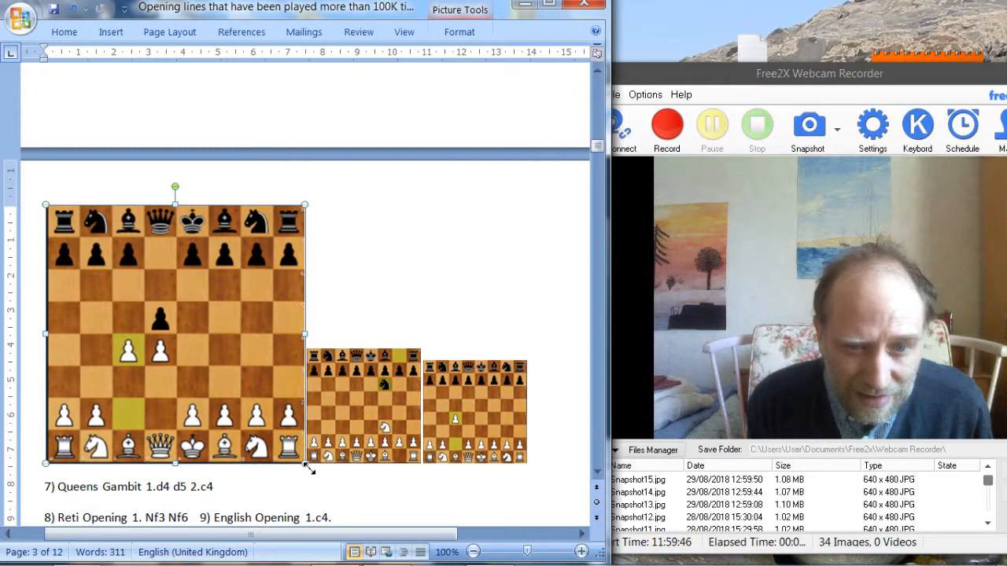
scroll("down", 3)
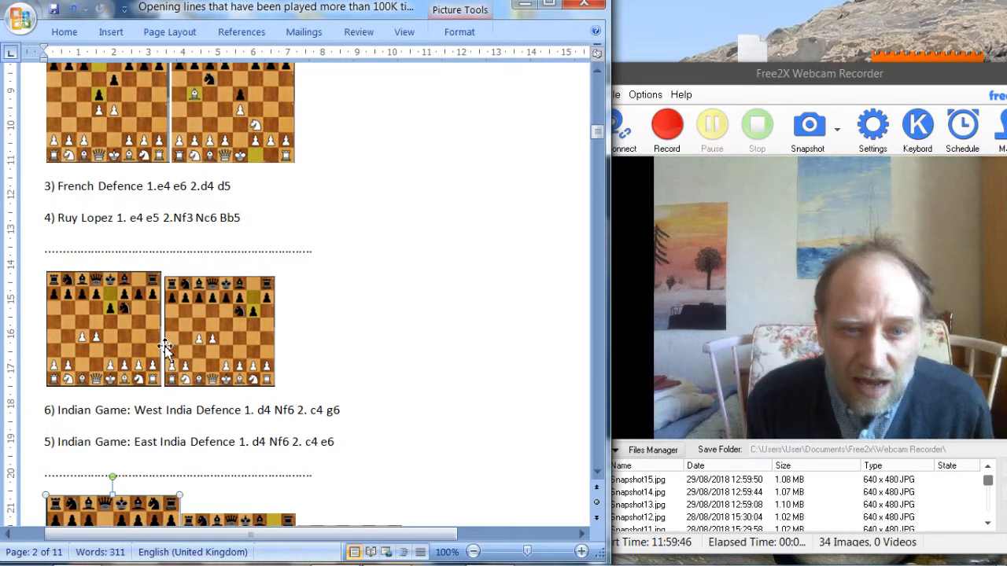
Enlarge both Indian Game diagrams above the West and East India Defence lines.
left_click(219, 329)
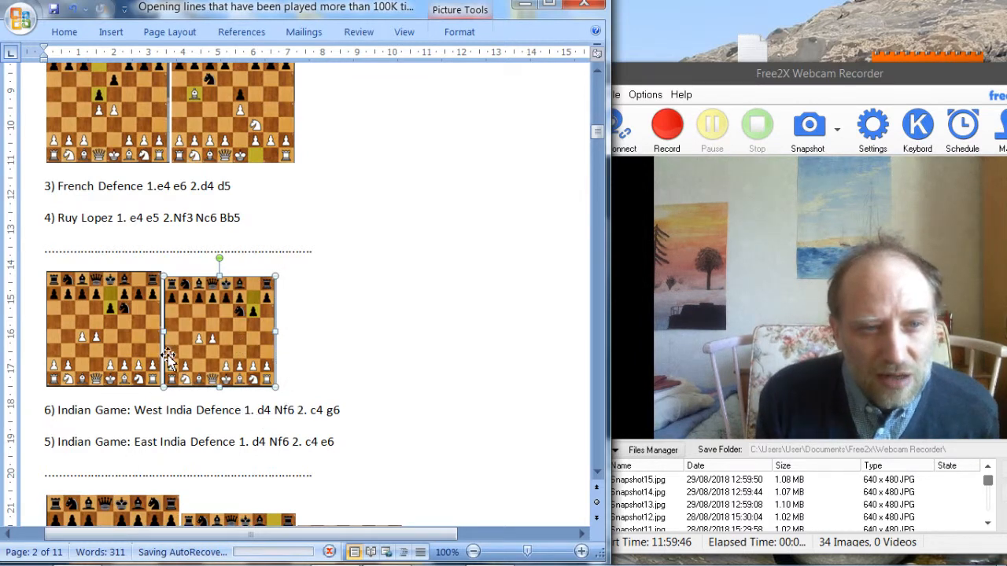
scroll("down", 3)
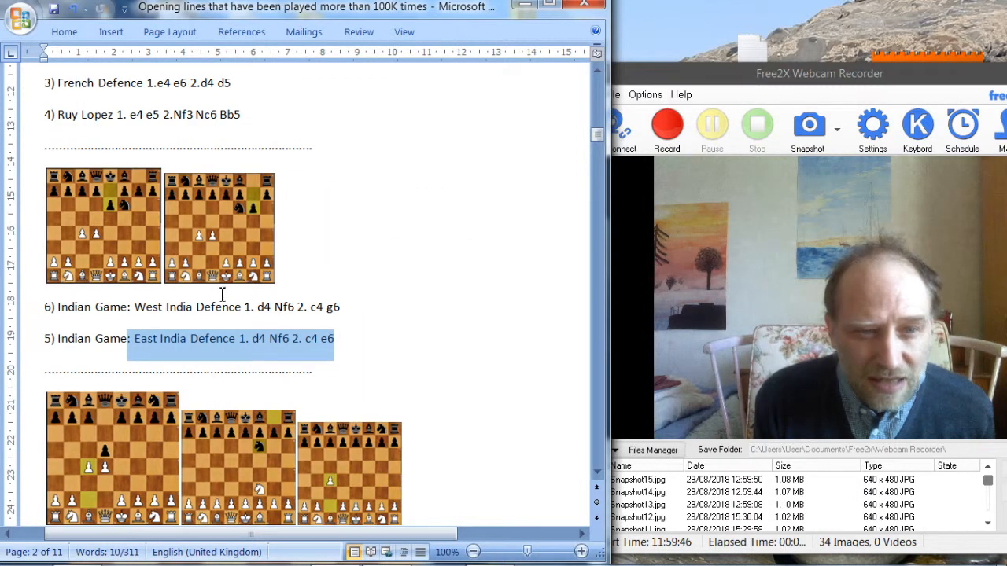
left_click(267, 307)
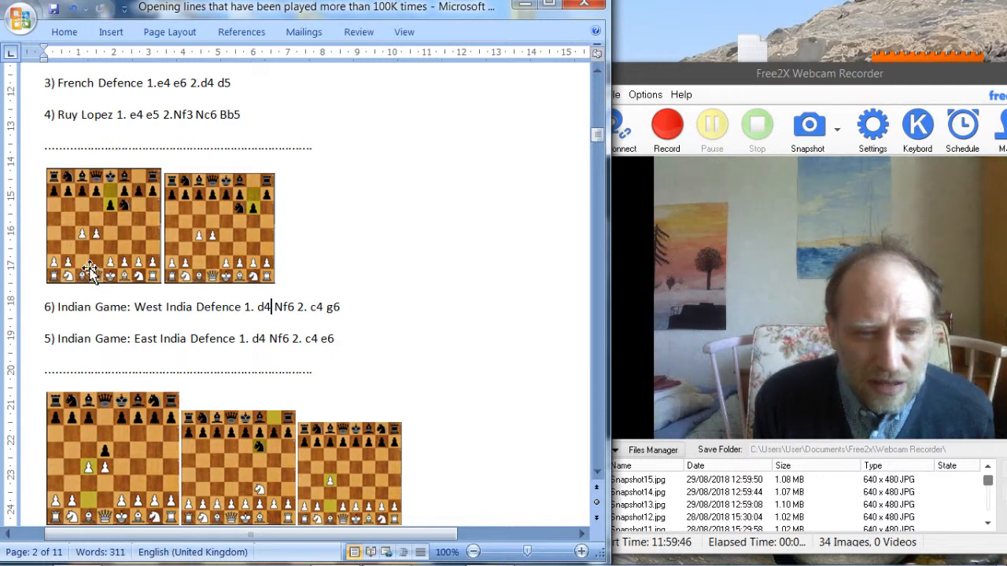
mouse_move(135, 217)
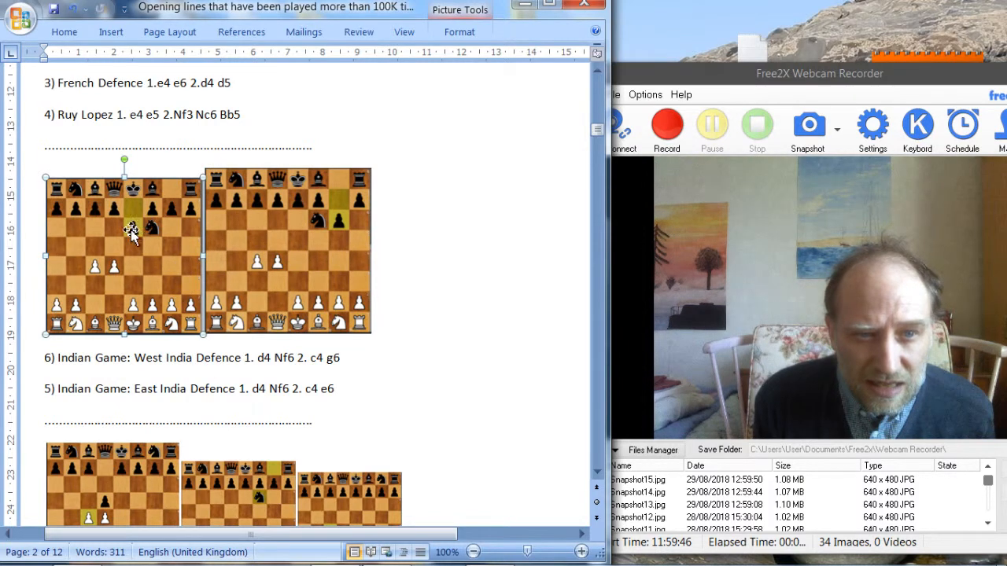
mouse_move(231, 266)
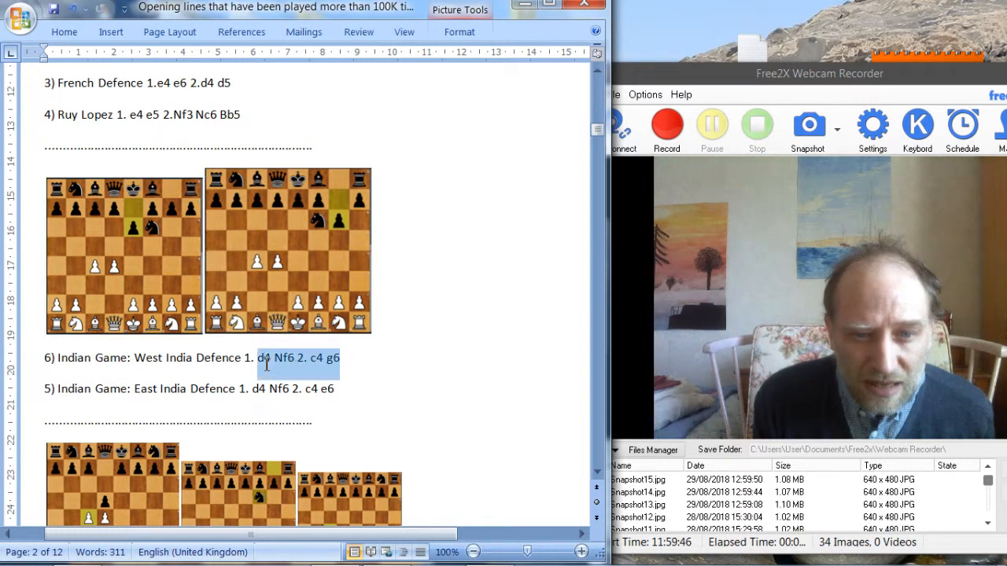
left_click(287, 252)
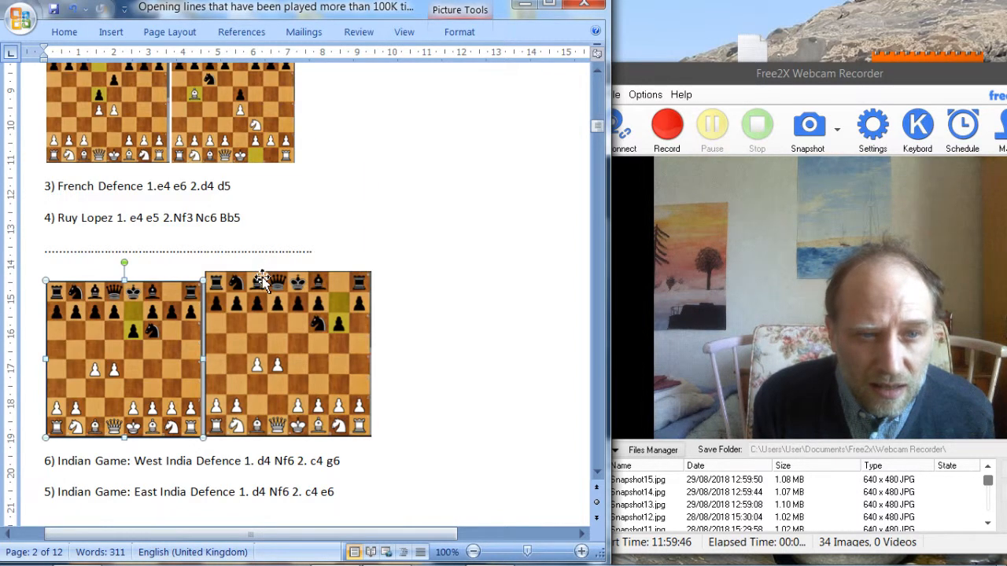
Resize the first diagram near the French Defence line, leaving it near original size.
scroll("down", 3)
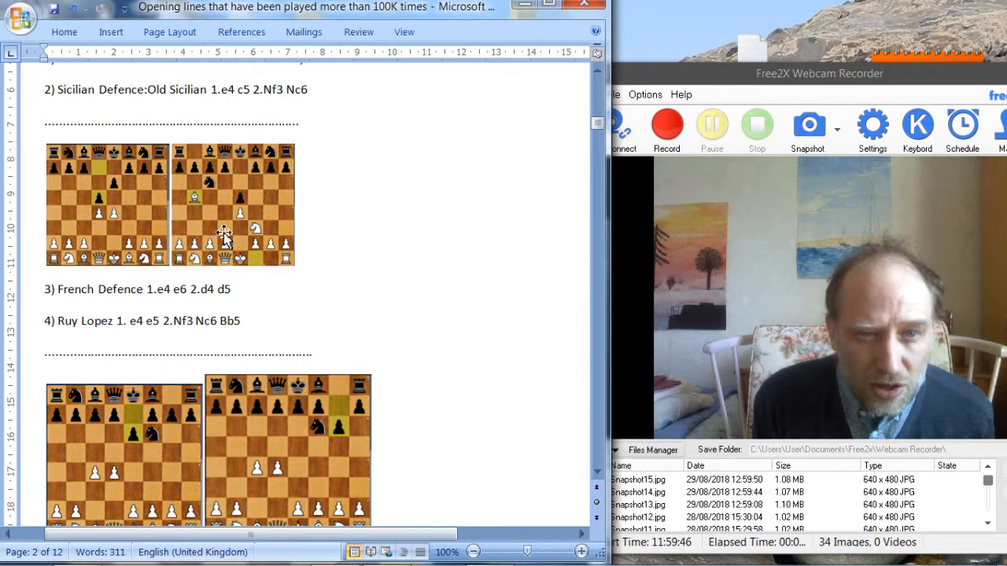
left_click(224, 232)
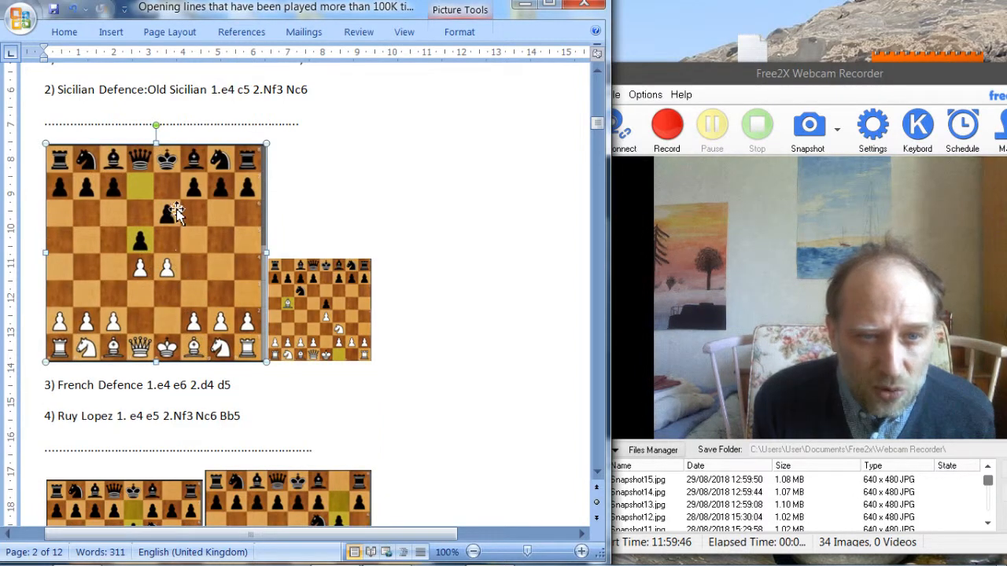
mouse_move(152, 187)
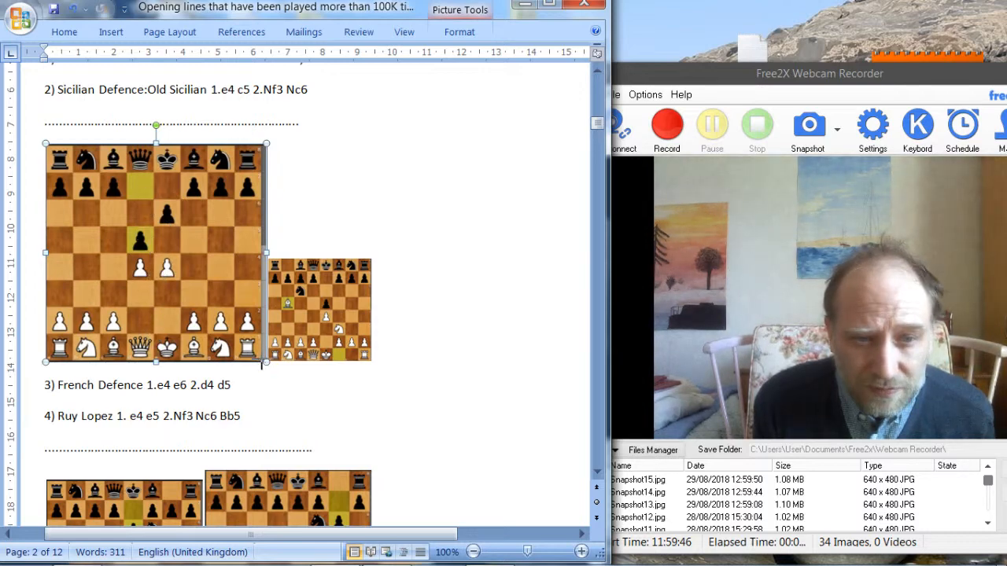
scroll("down", 3)
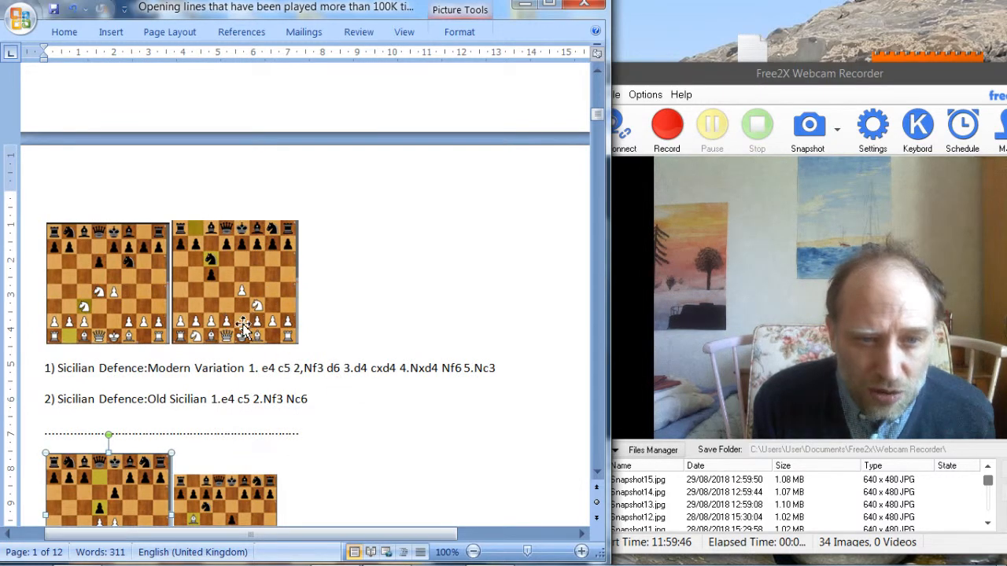
Enlarge the first Sicilian Modern Variation diagram beside the second one.
left_click_drag(260, 368, 289, 368)
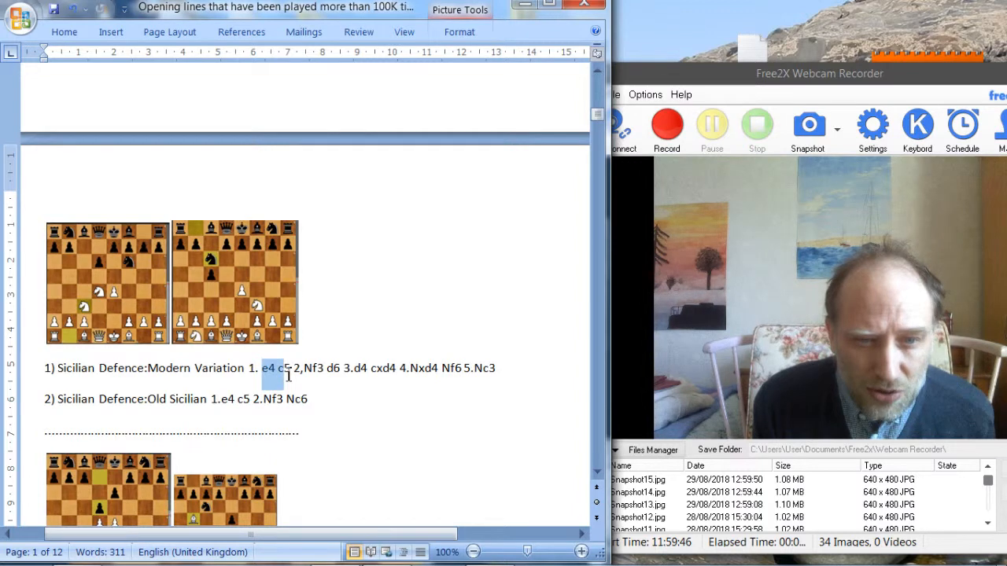
left_click_drag(288, 376, 323, 376)
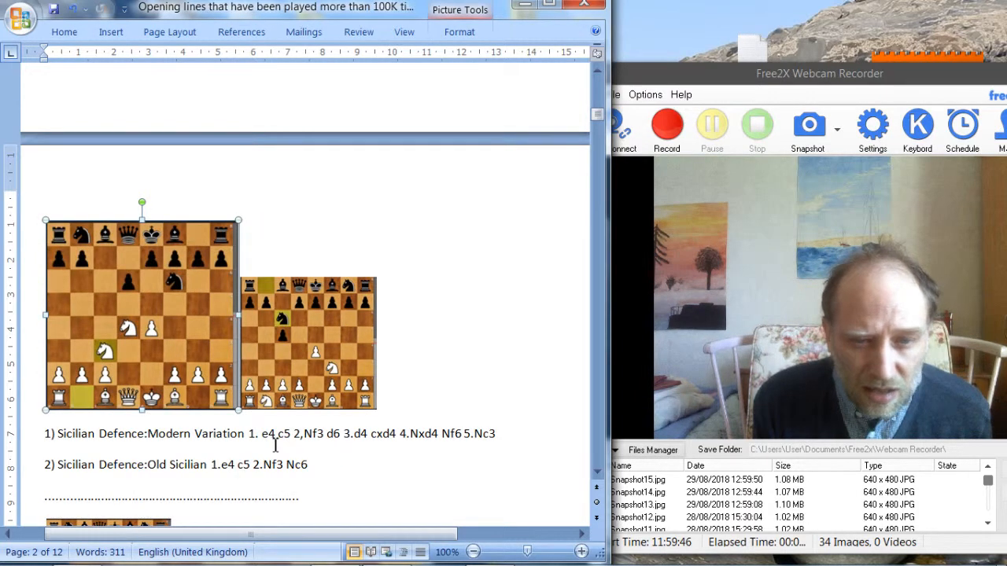
left_click_drag(259, 434, 356, 434)
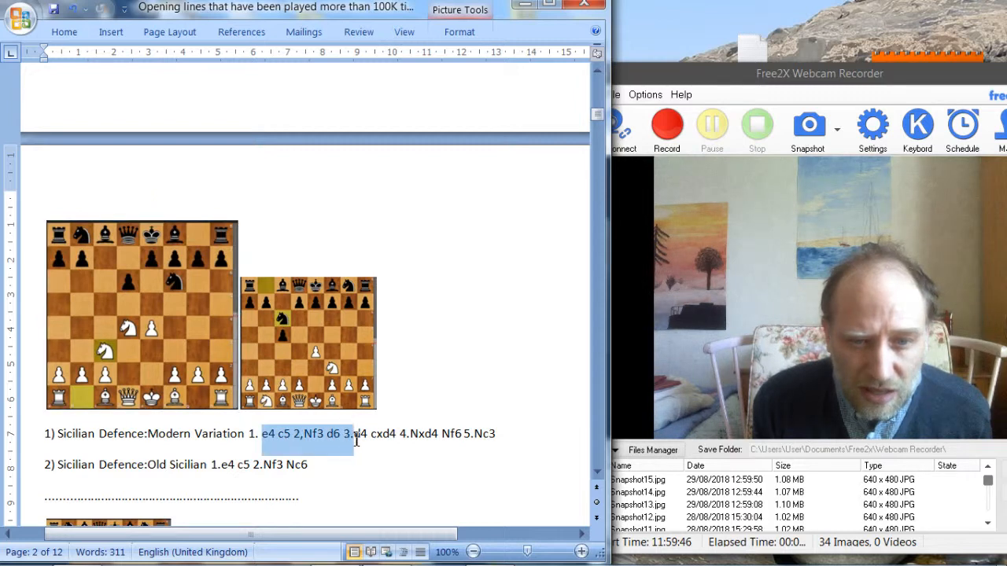